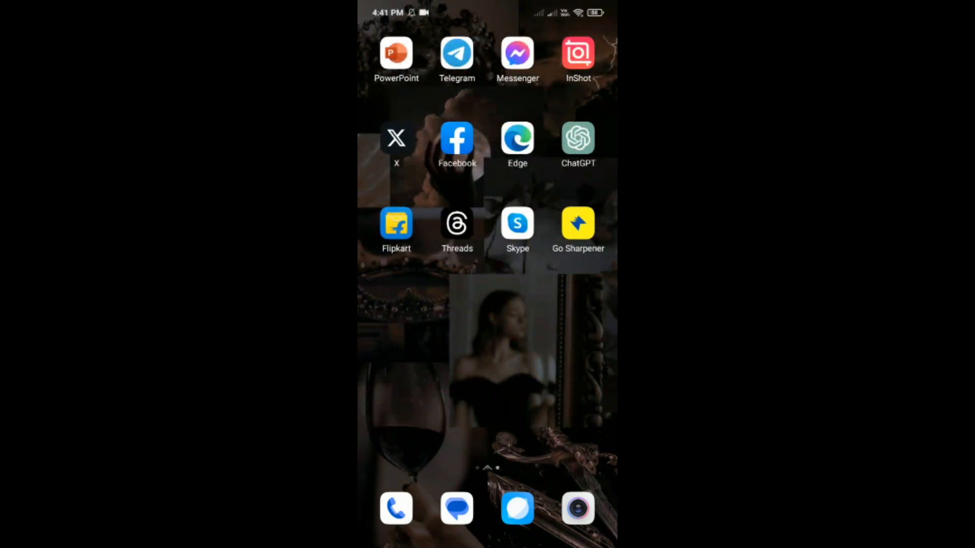
Step: Launch the Facebook app from the Android home screen
left_click(457, 138)
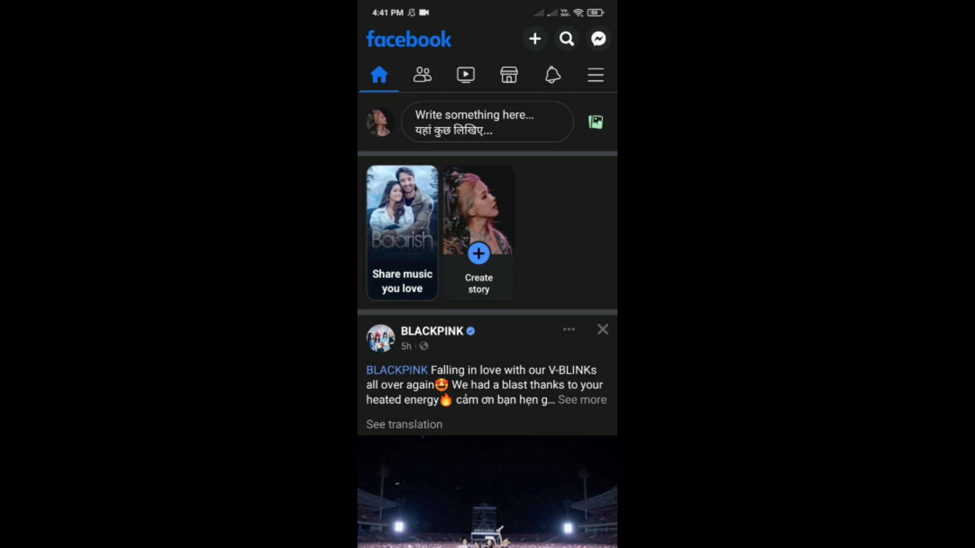
Step: Open Accounts Center's Password and security, then 'Where you're logged in'
left_click(593, 74)
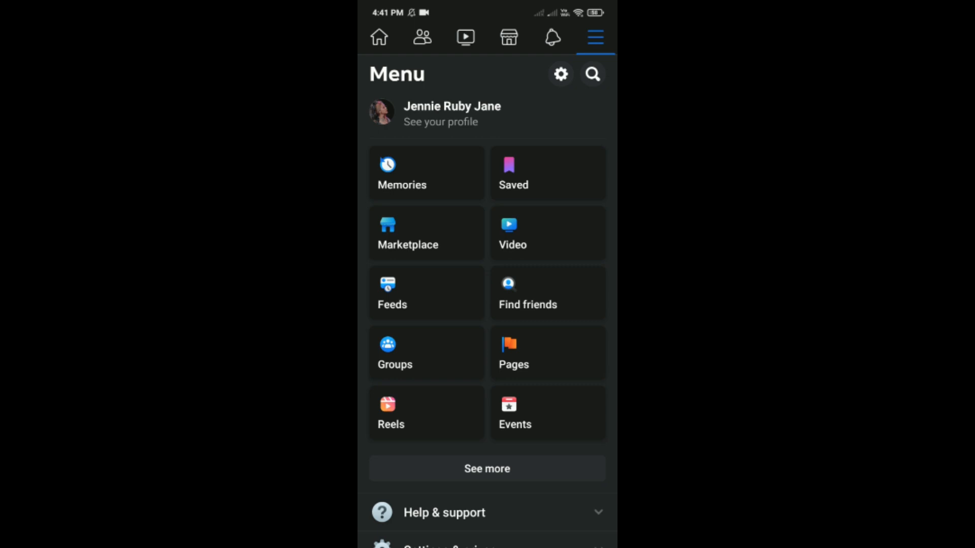
left_click(559, 73)
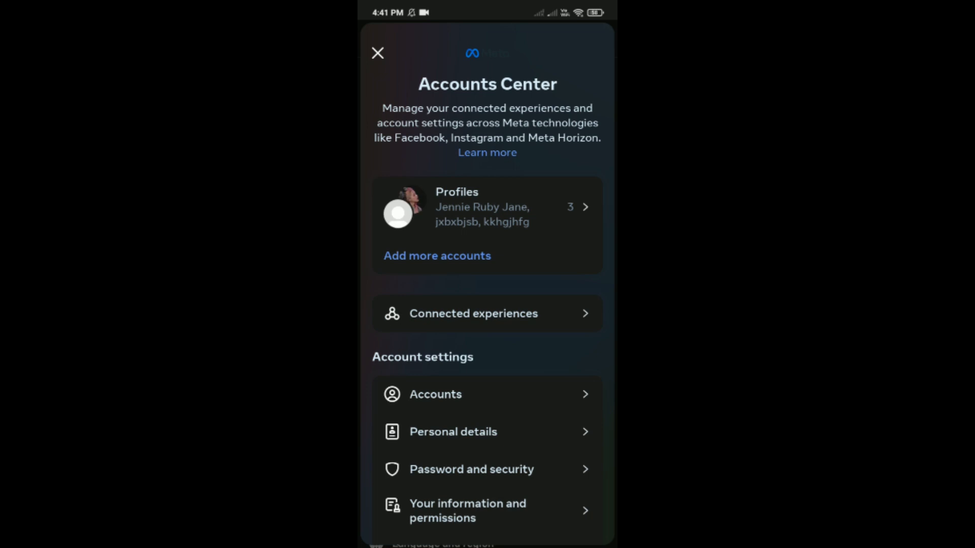
scroll("down", 3)
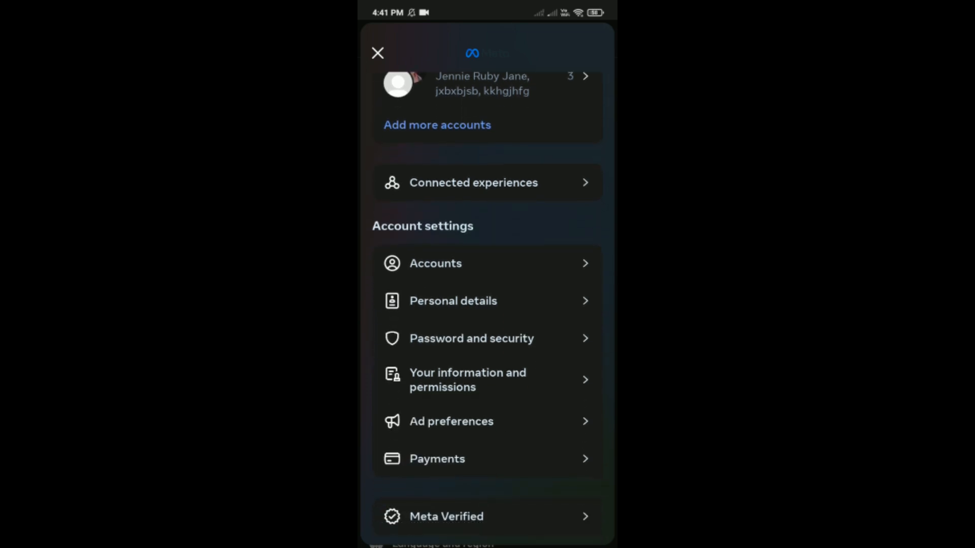
left_click(471, 339)
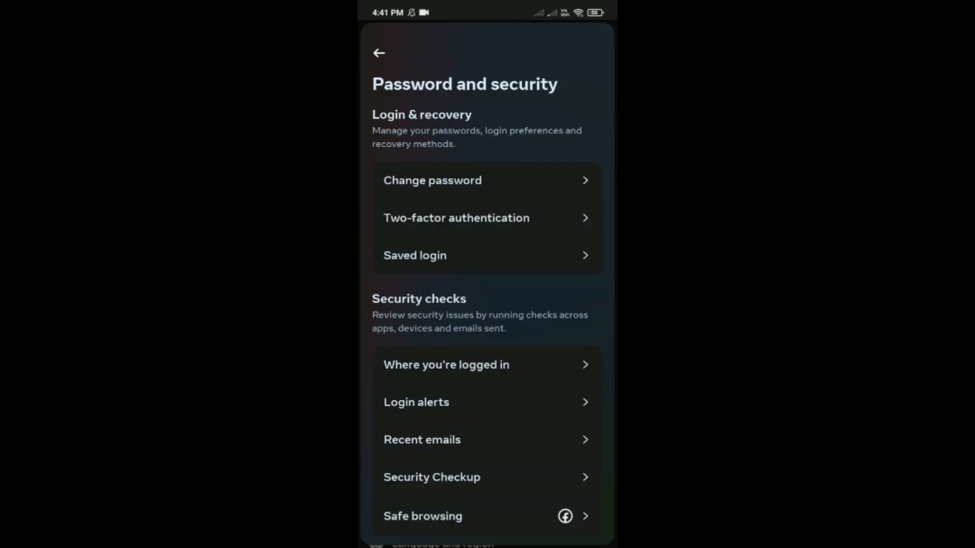
left_click(446, 364)
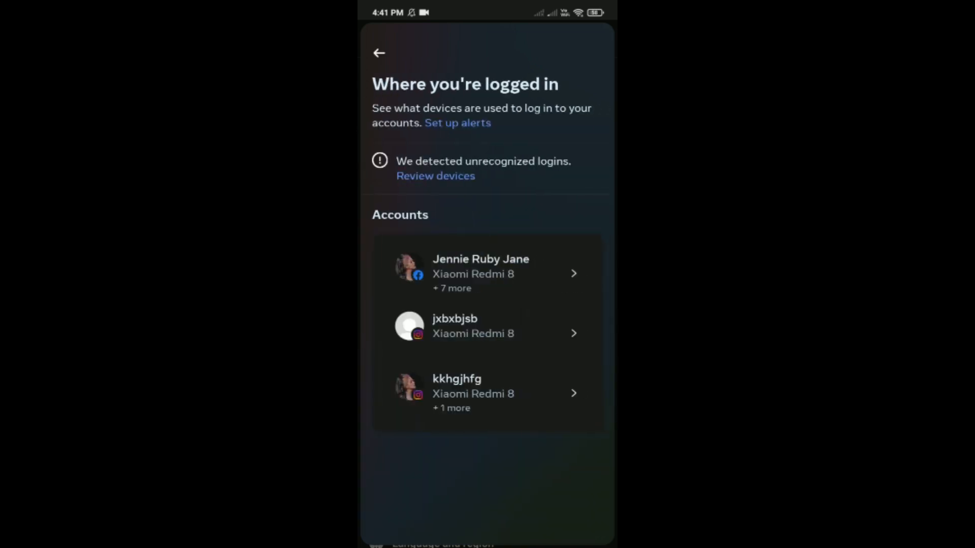
Step: Select the first account's last Xiaomi Redmi 8 session and request Log out
left_click(487, 274)
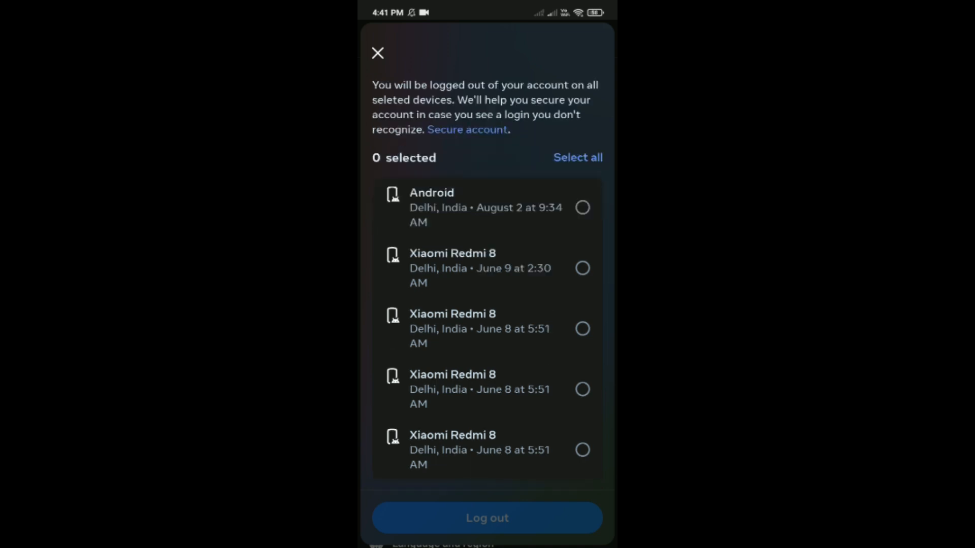
left_click(582, 449)
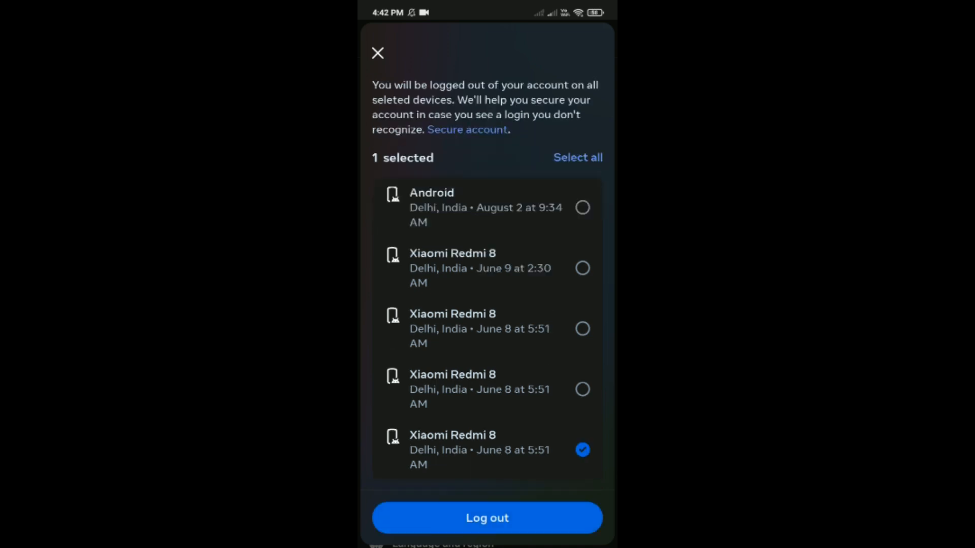
left_click(487, 517)
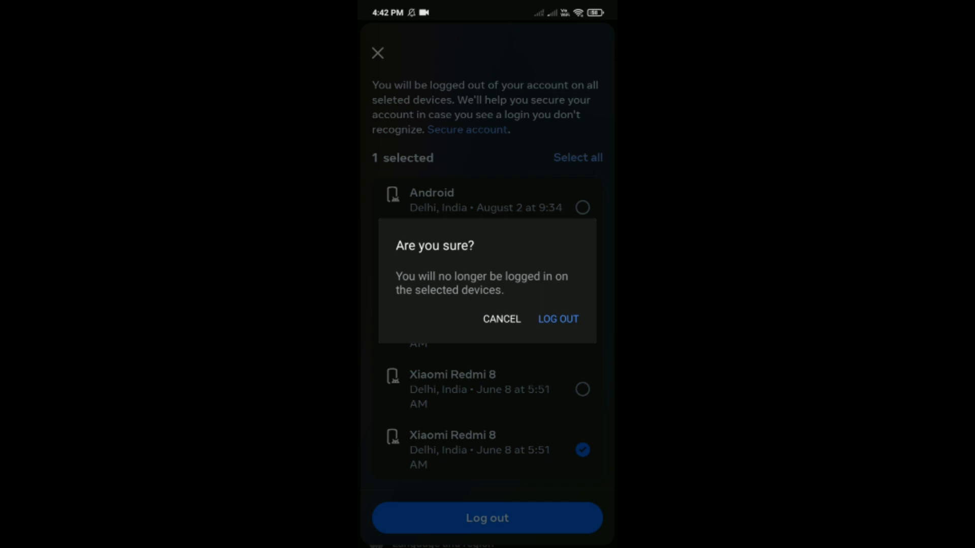